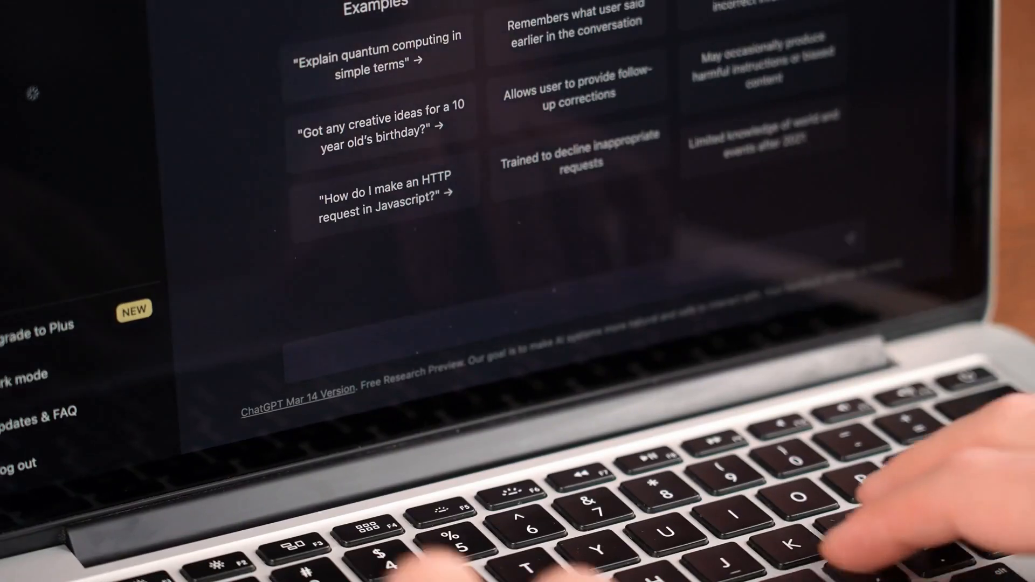
{"action": "type", "text": "Tell me a"}
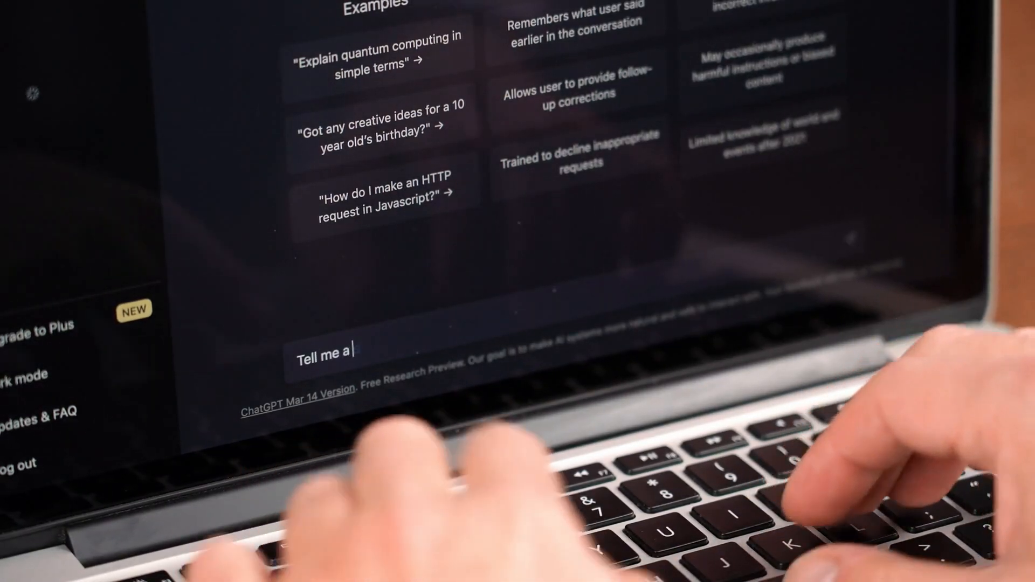